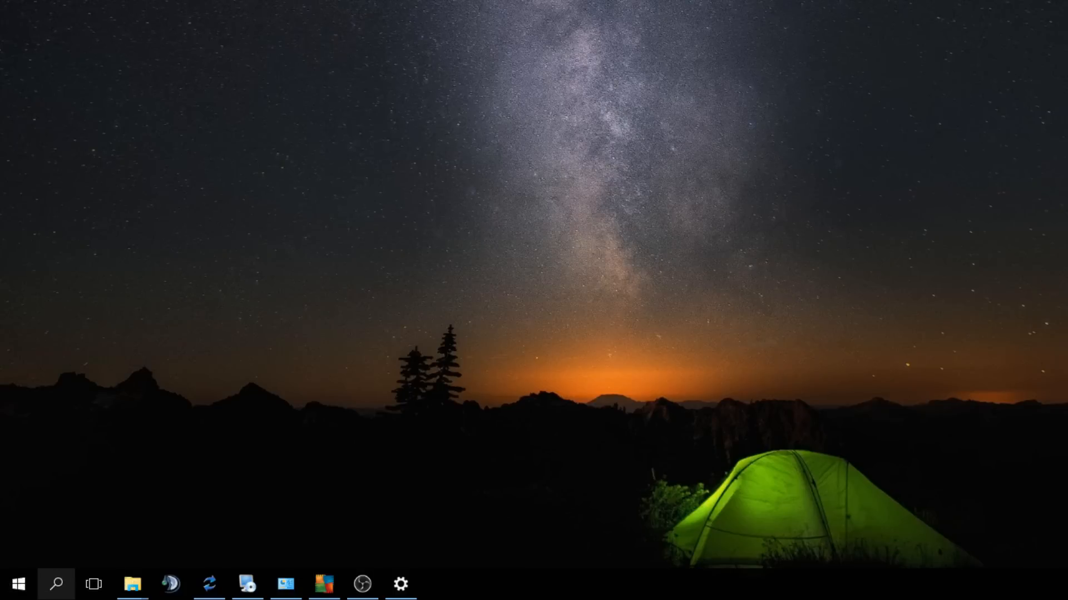
- Search 'MSCONFIG' from the taskbar and launch System Configuration from the best match
left_click(56, 584)
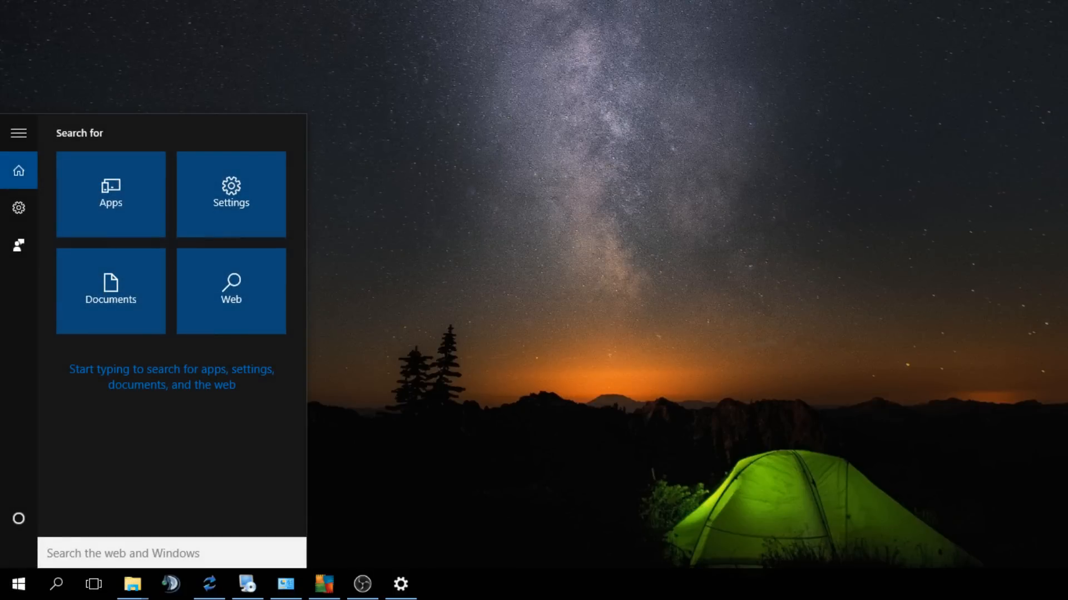
type("MSCONFIG")
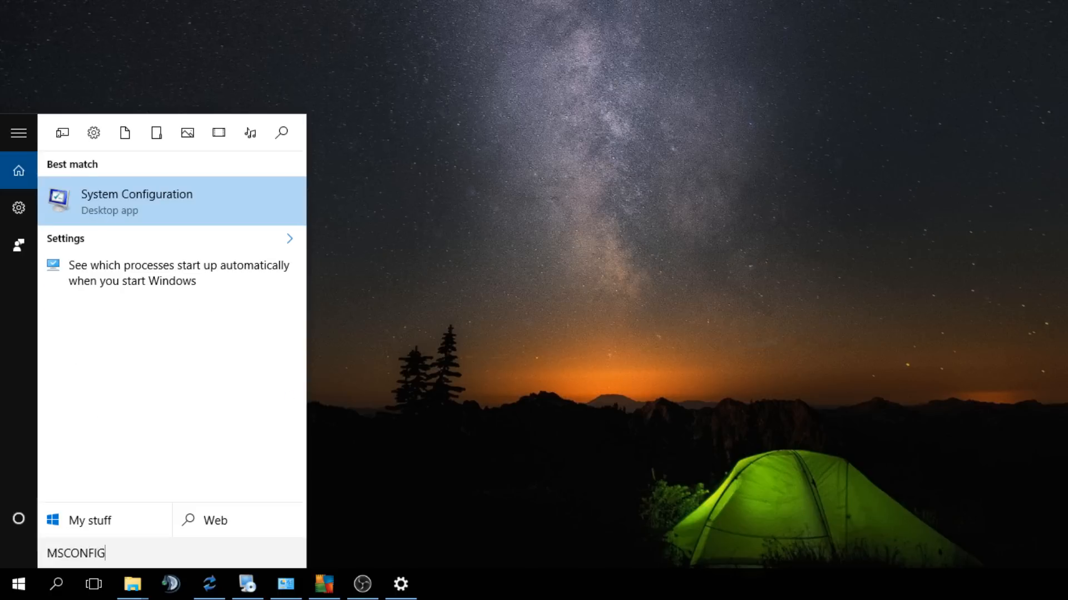
left_click(136, 193)
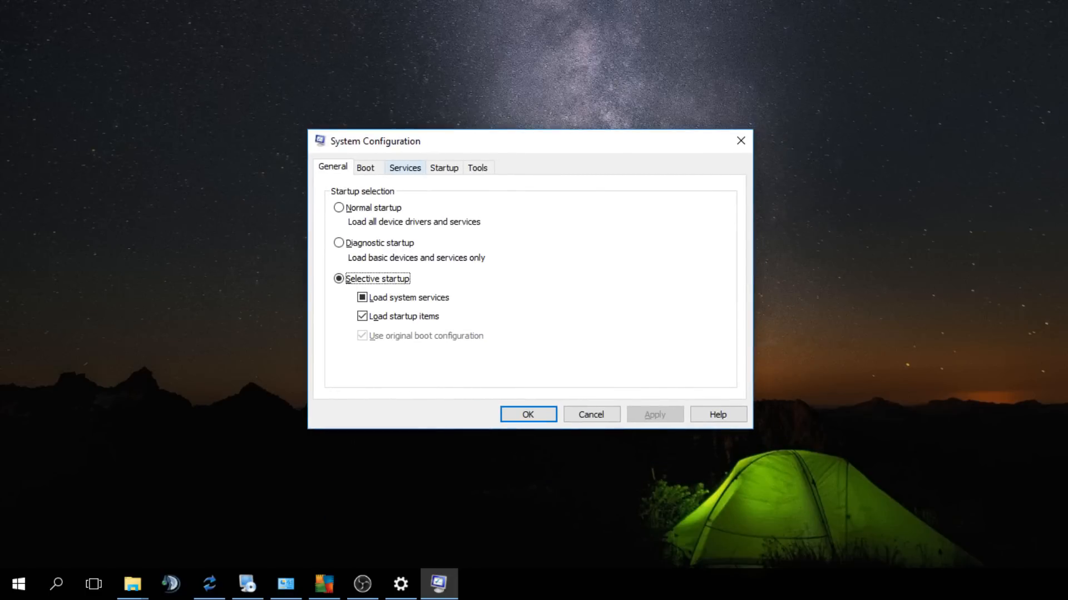
- Show the Services list and scroll down through the Microsoft and third-party services
left_click(403, 168)
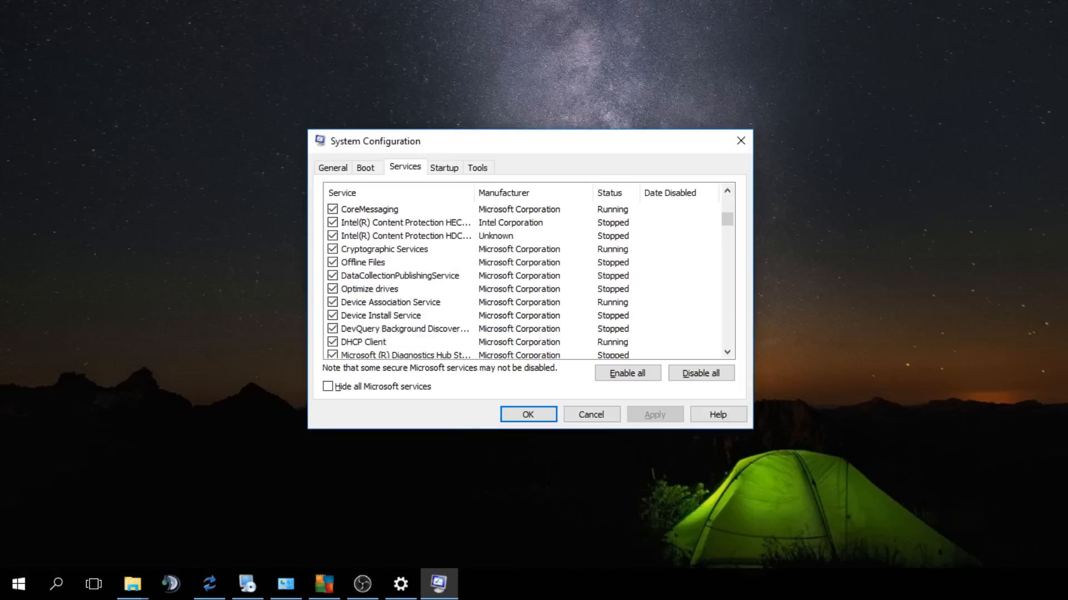
scroll("down", 3)
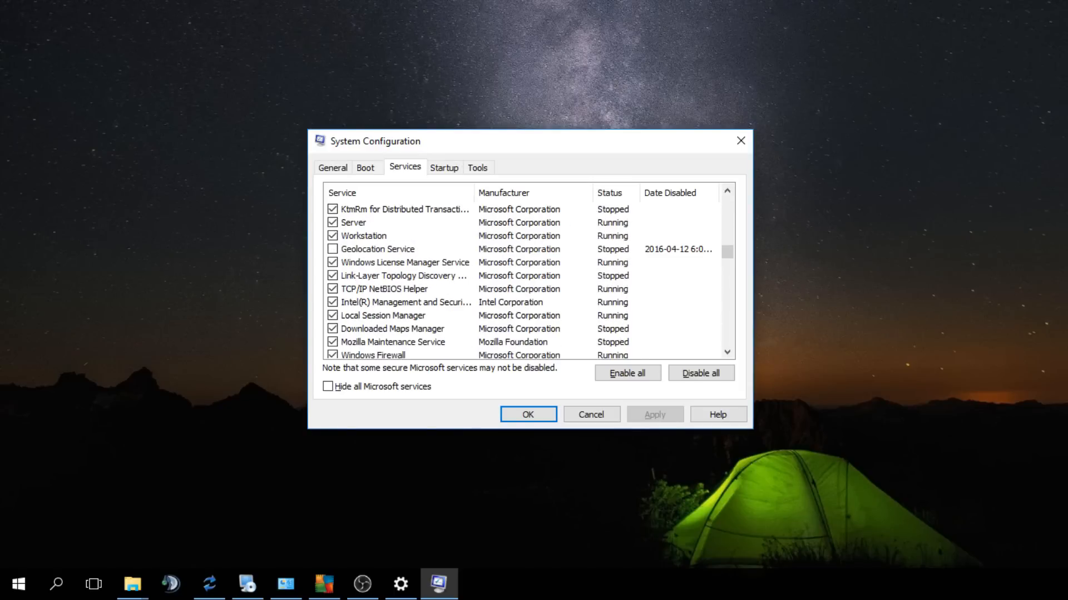
scroll("down", 3)
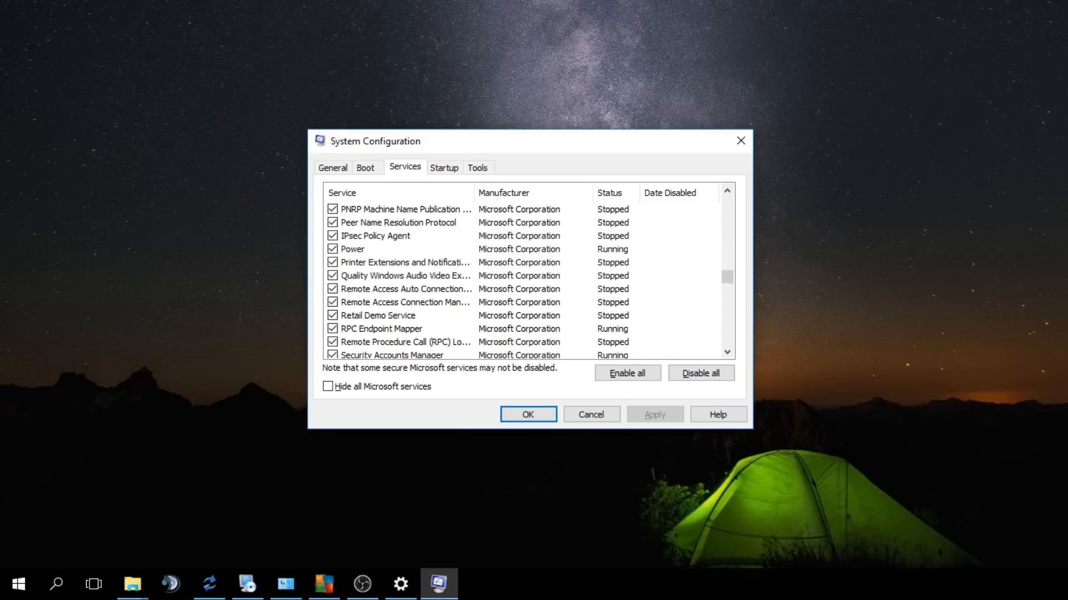
scroll("down", 3)
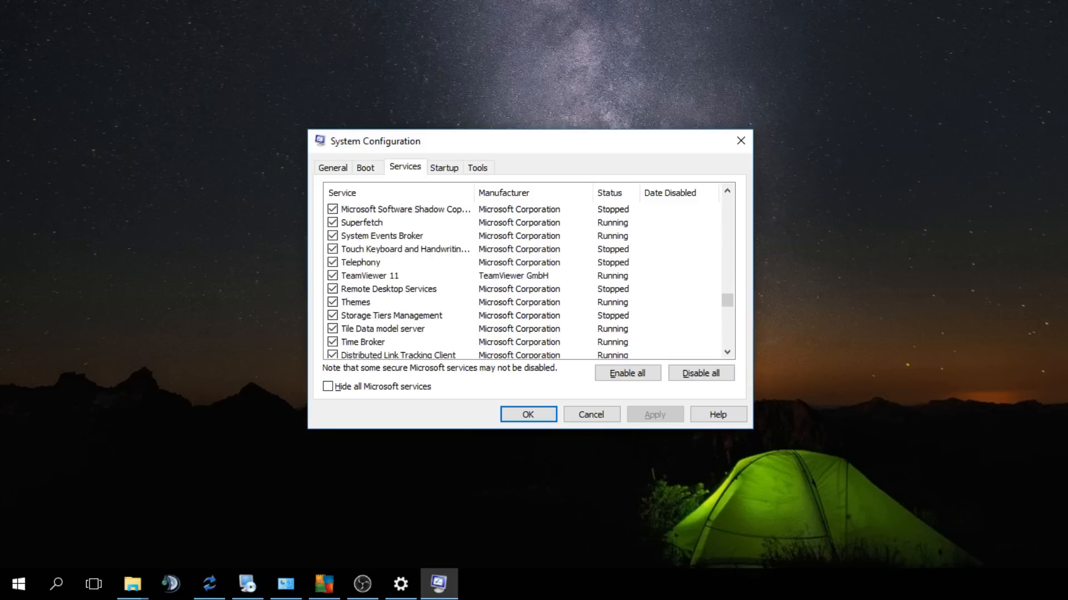